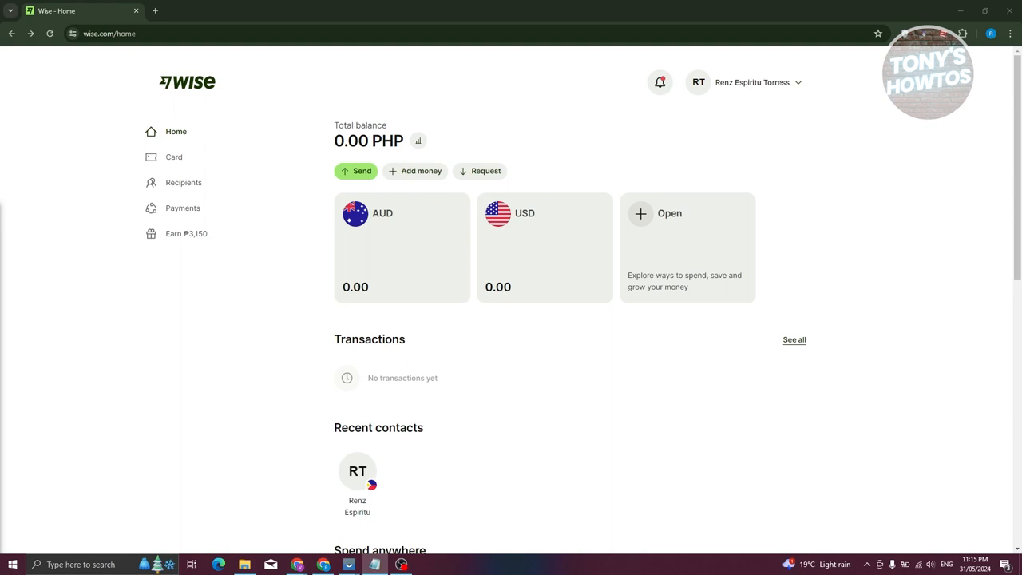
{"action": "mouse_move", "coordinate": [253, 379]}
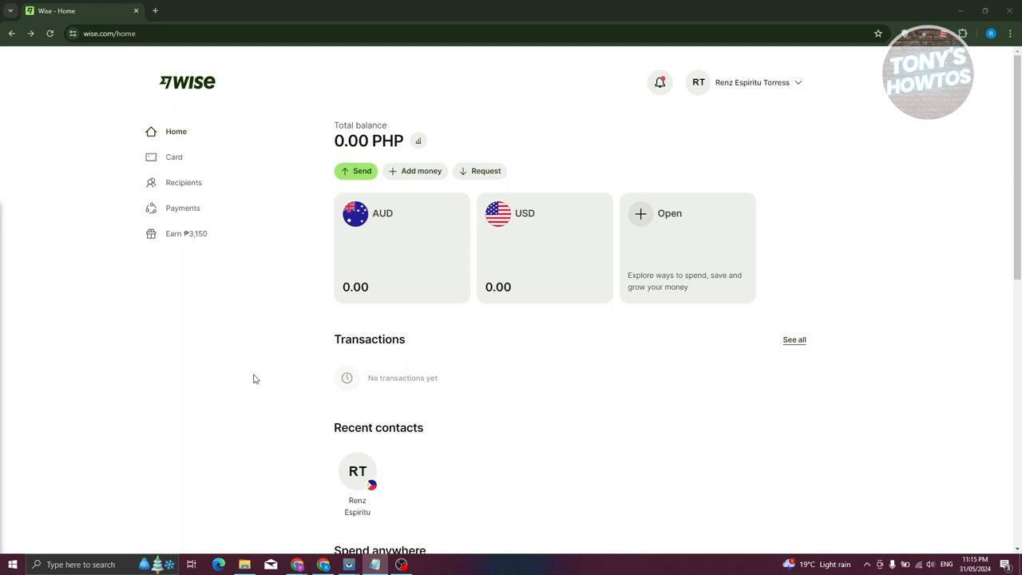
{"action": "mouse_move", "coordinate": [275, 339]}
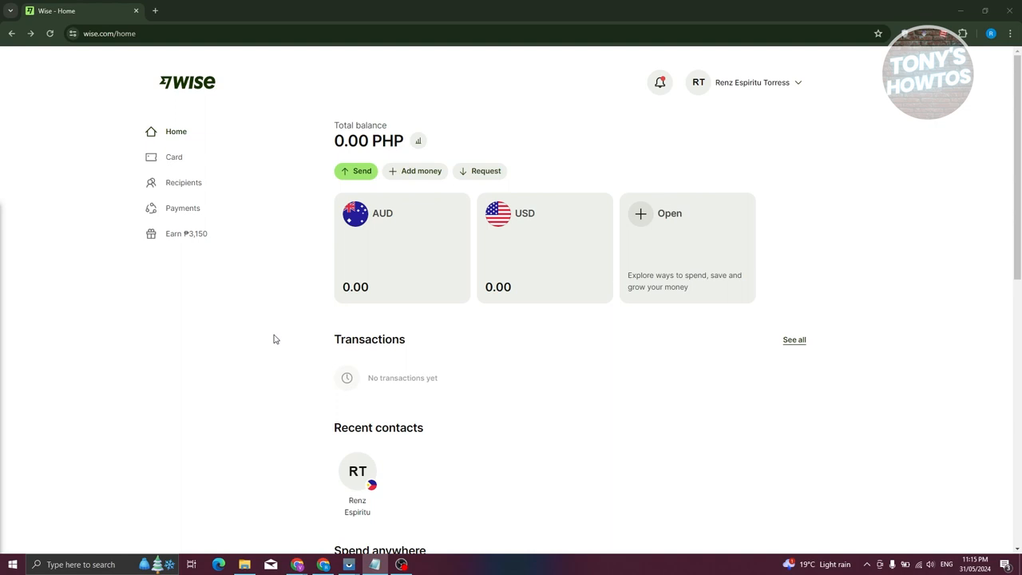
{"action": "mouse_move", "coordinate": [357, 172]}
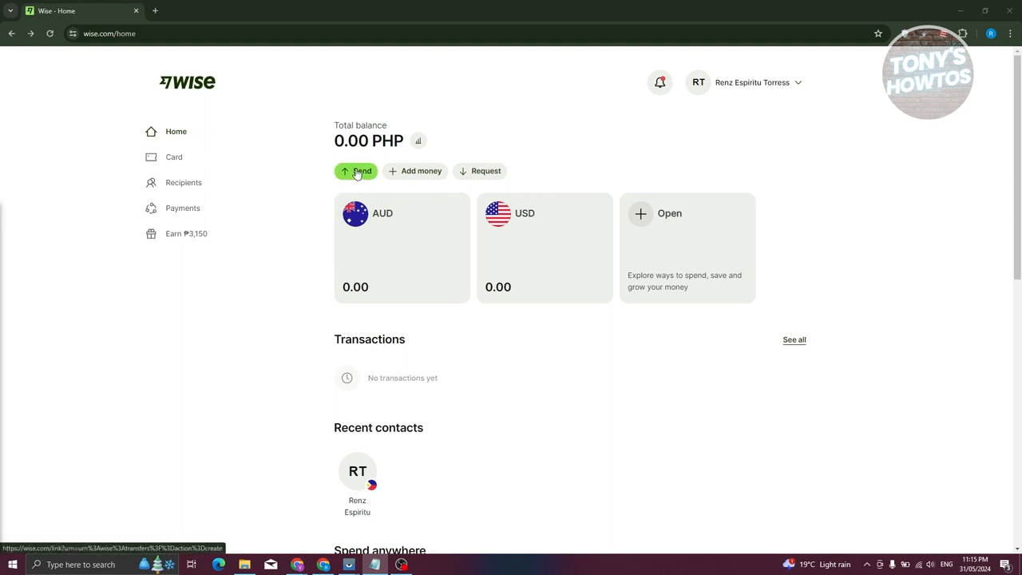
Start a transfer of 100 USD, converting to 5,718.02 PHP with 2.27 USD fees
{"action": "left_click", "coordinate": [355, 171]}
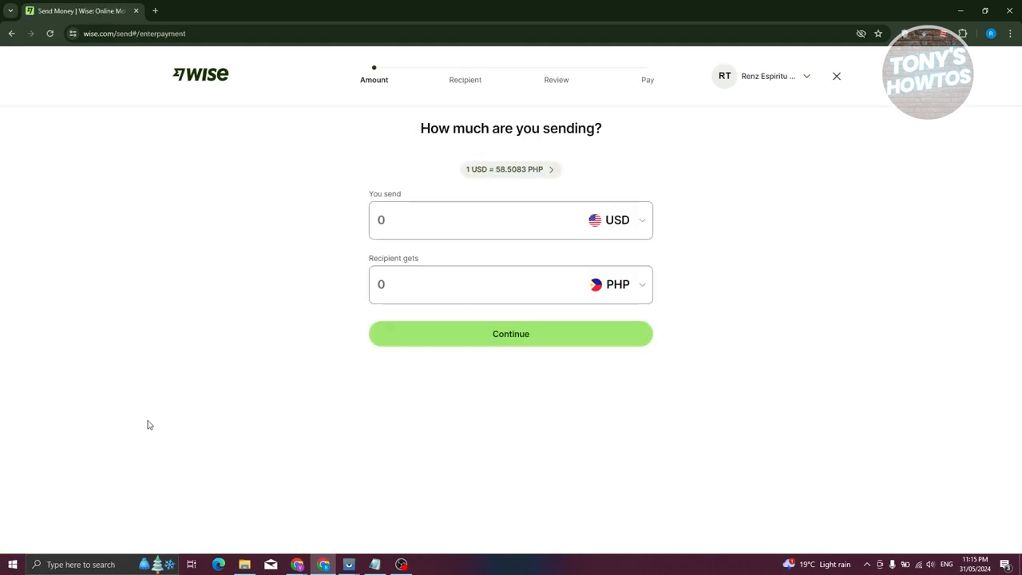
{"action": "mouse_move", "coordinate": [529, 404]}
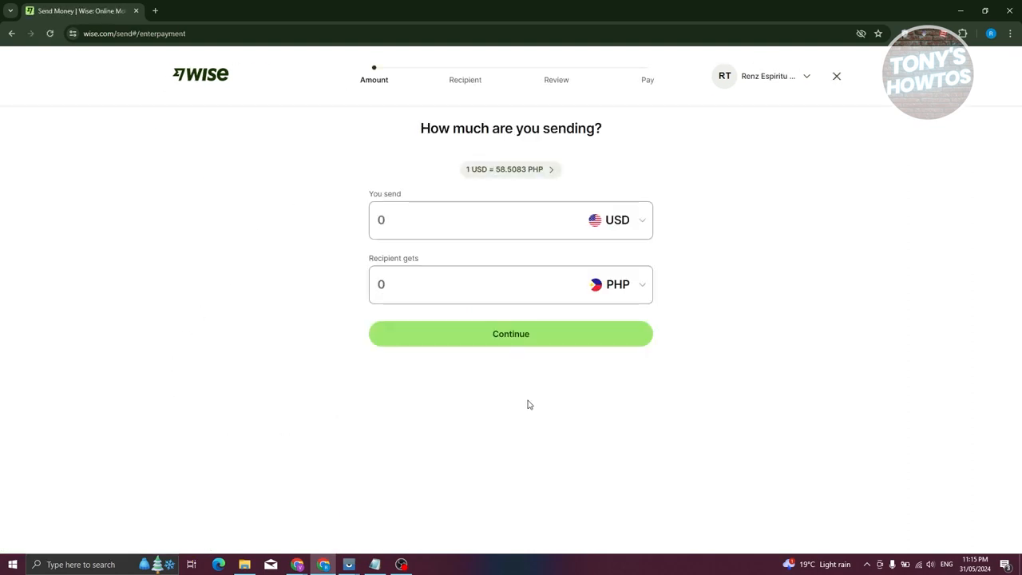
{"action": "left_click", "coordinate": [428, 222]}
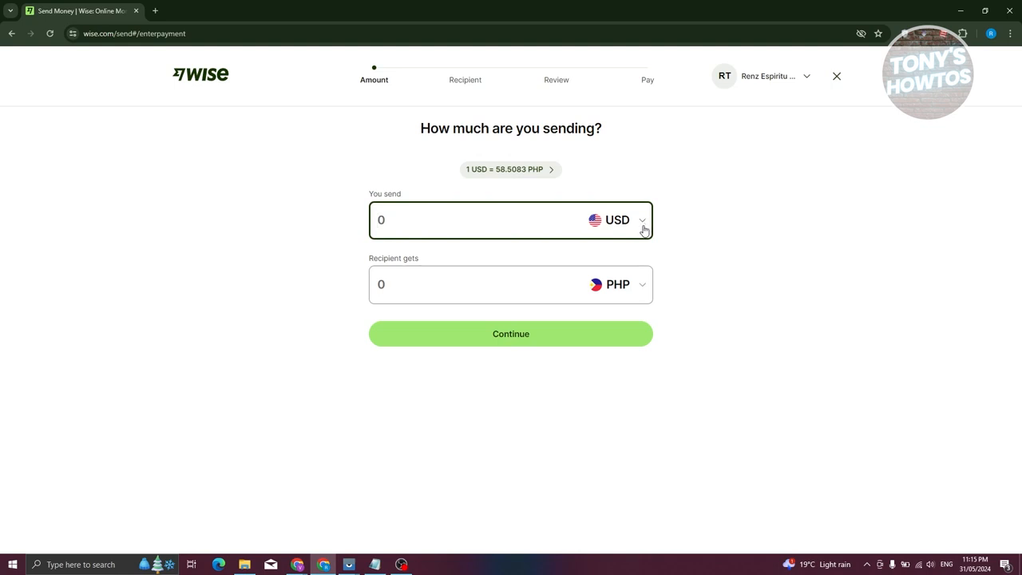
{"action": "left_click", "coordinate": [629, 222]}
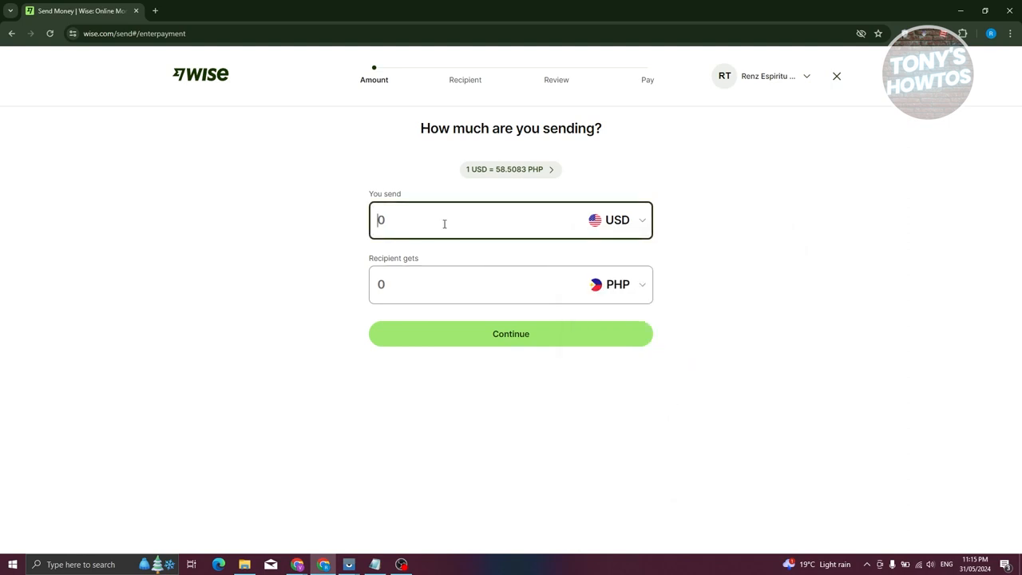
{"action": "type", "text": "100"}
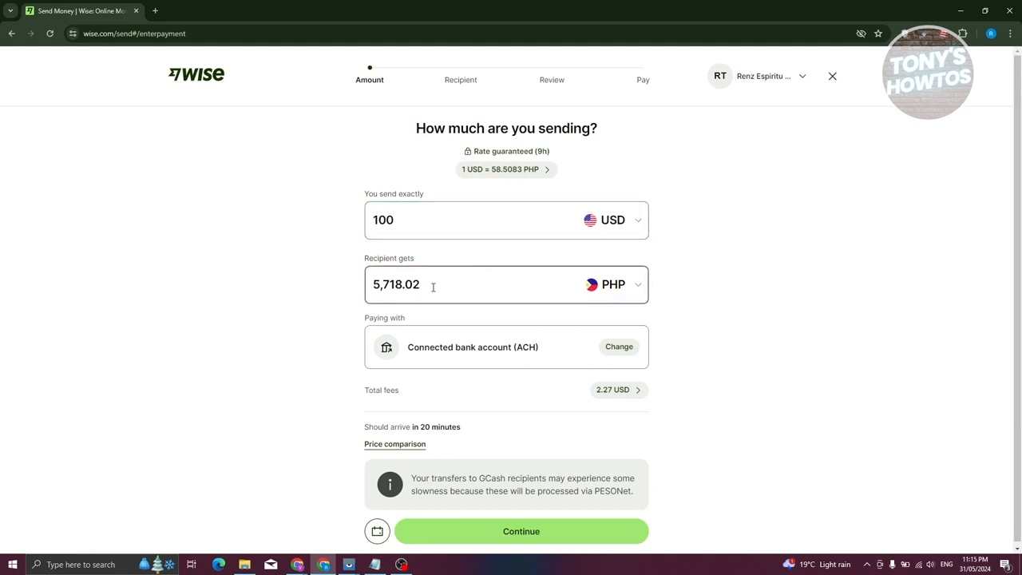
{"action": "double_click", "coordinate": [395, 284]}
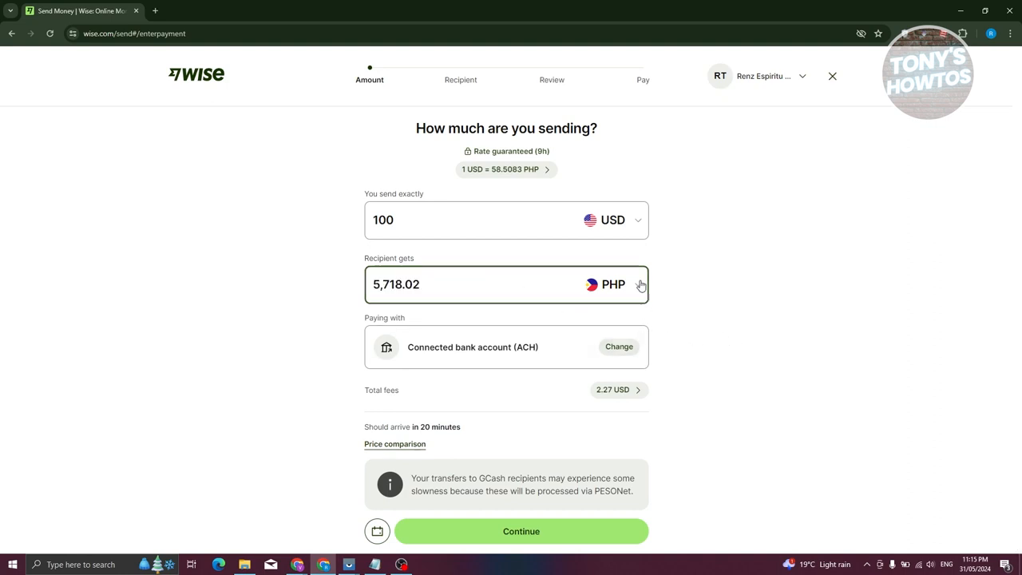
{"action": "left_click", "coordinate": [610, 284]}
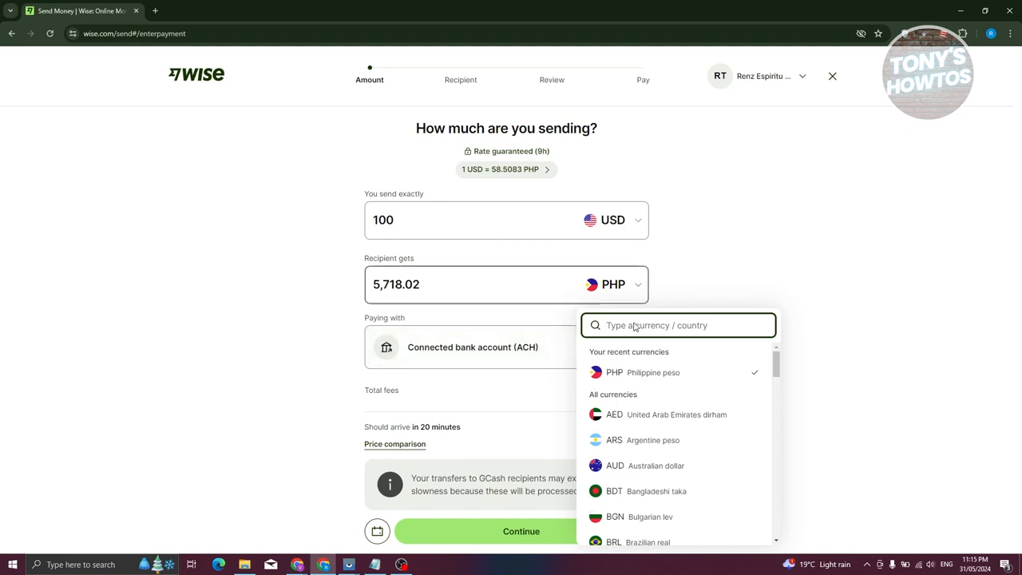
{"action": "scroll", "scroll_direction": "down", "scroll_amount": 3}
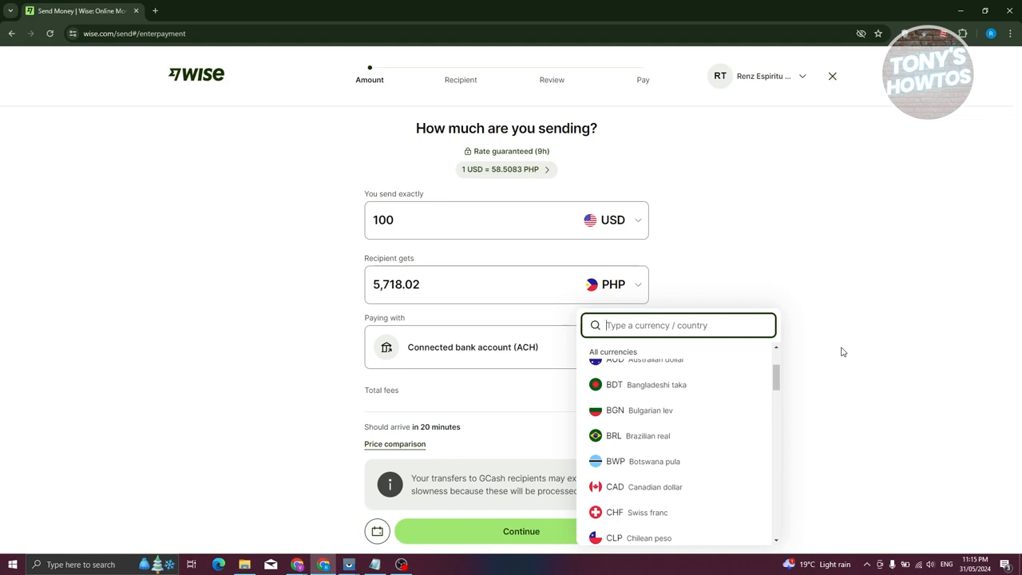
{"action": "left_click", "coordinate": [842, 351]}
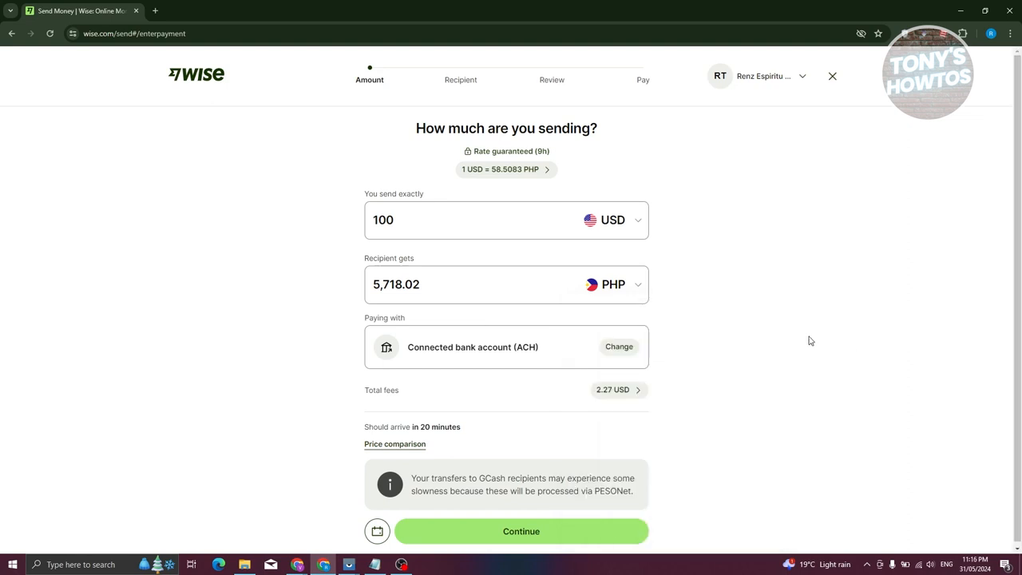
Pay by international wire (8.06 USD fees, 5,379.25 PHP received) and continue to recipients
{"action": "left_click", "coordinate": [619, 346]}
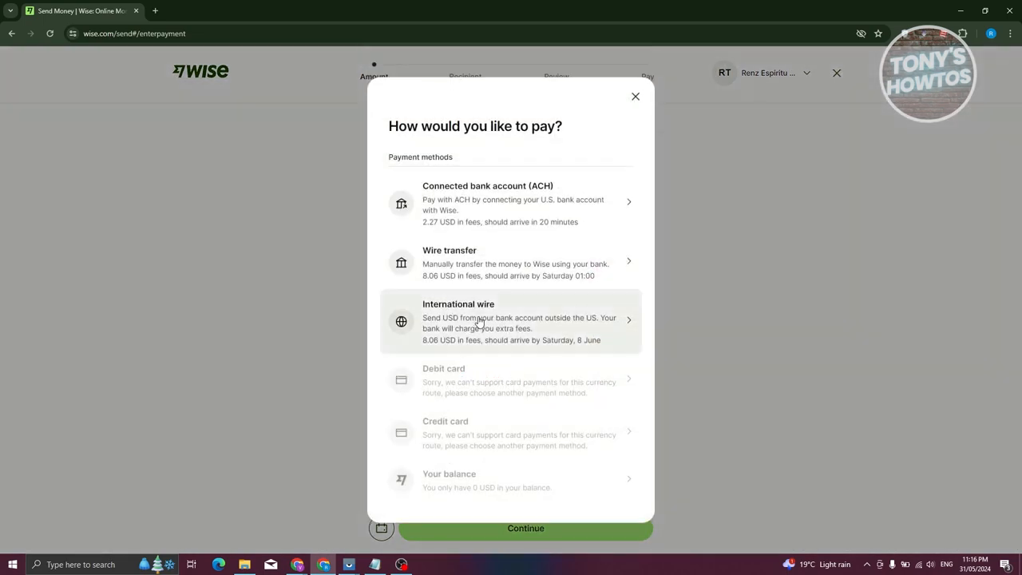
{"action": "left_click", "coordinate": [506, 321]}
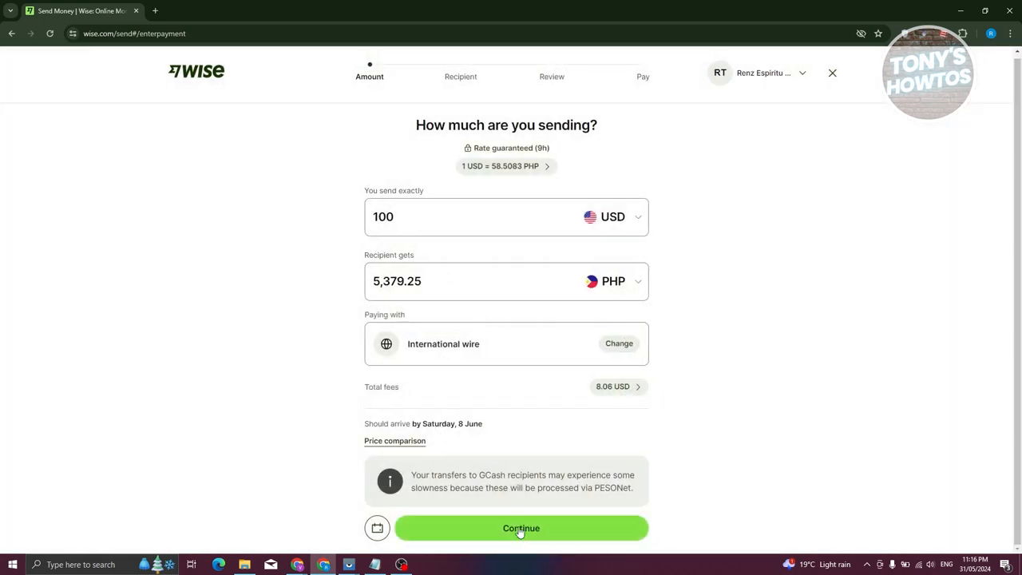
{"action": "left_click", "coordinate": [519, 528]}
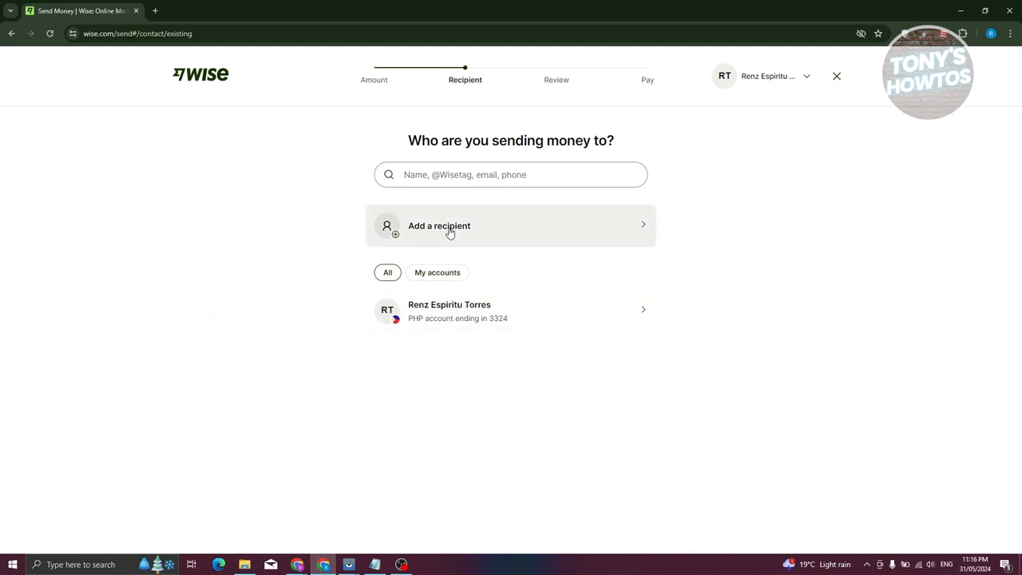
Add a new recipient with bank details entered for someone else
{"action": "left_click", "coordinate": [450, 230]}
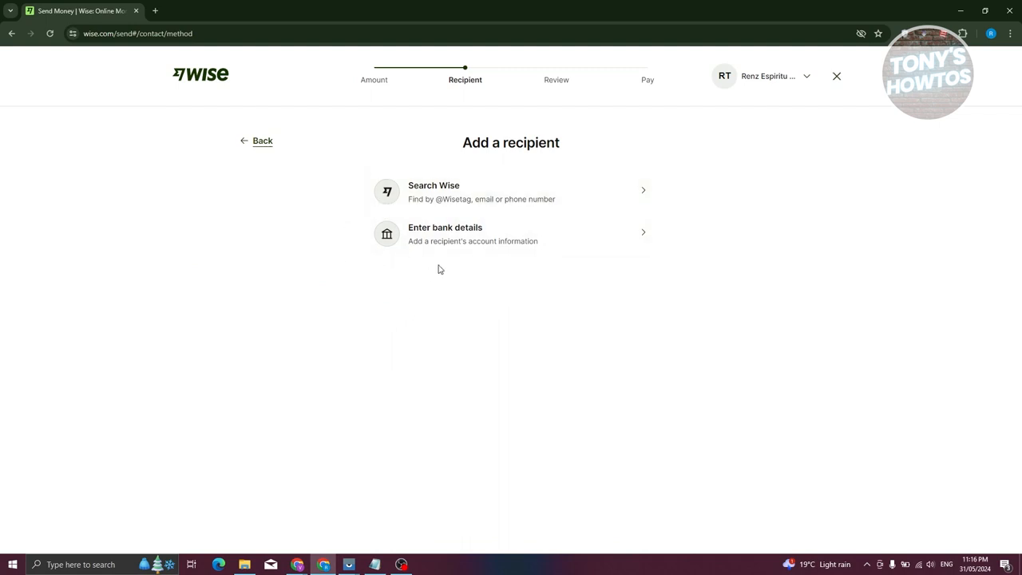
{"action": "mouse_move", "coordinate": [483, 245]}
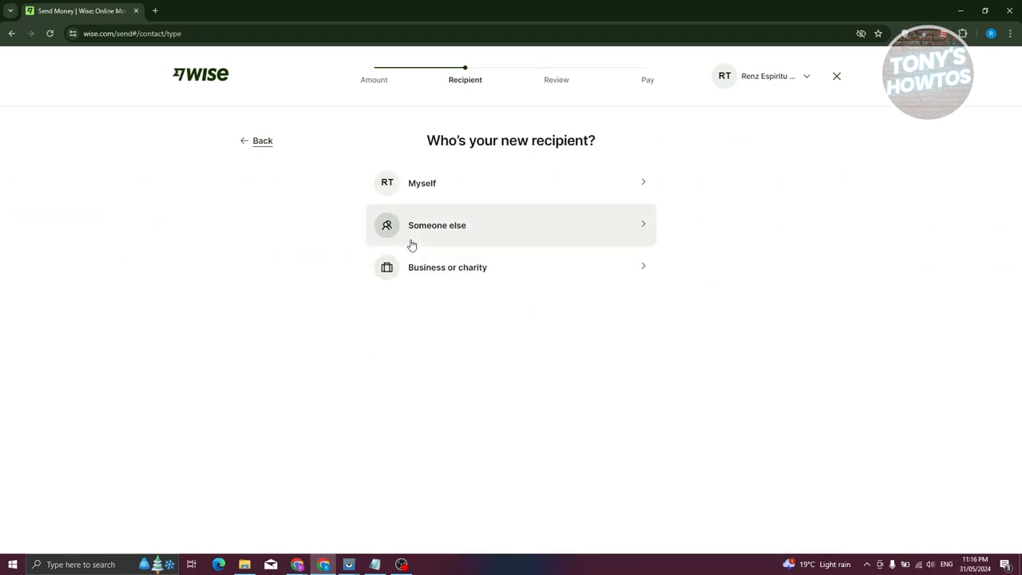
{"action": "mouse_move", "coordinate": [440, 230]}
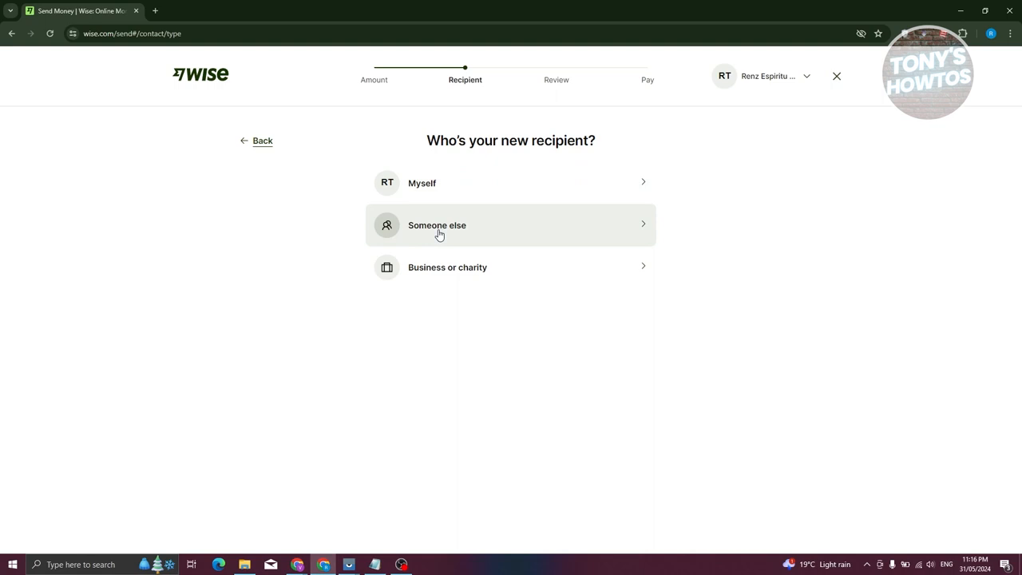
{"action": "left_click", "coordinate": [439, 226]}
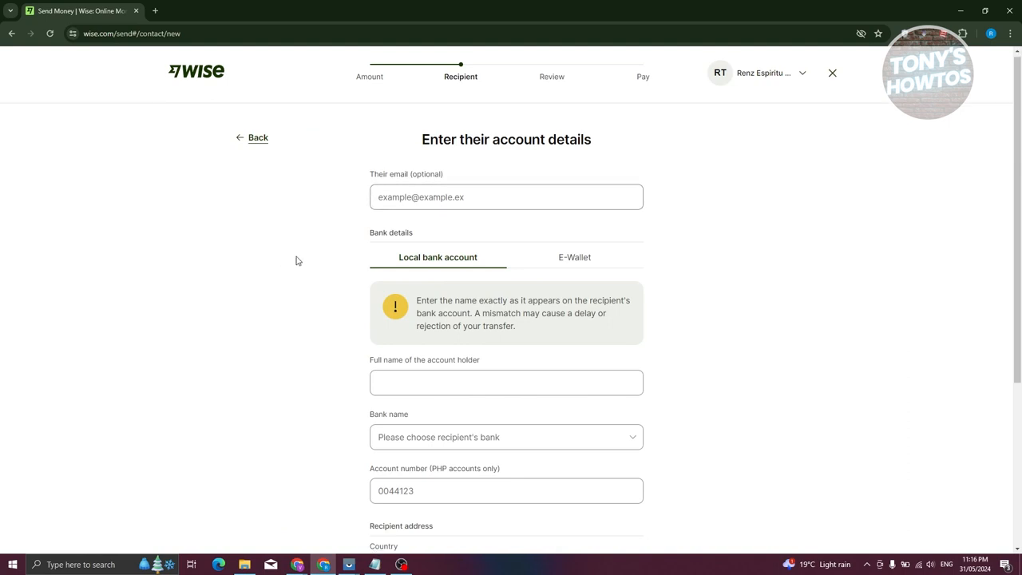
{"action": "scroll", "scroll_direction": "down", "scroll_amount": 3}
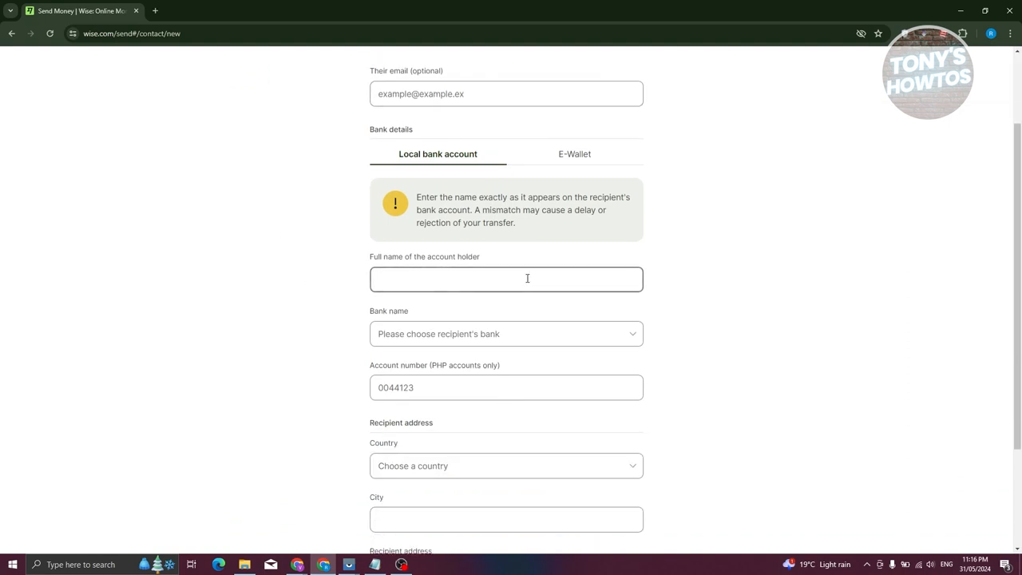
{"action": "scroll", "scroll_direction": "down", "scroll_amount": 3}
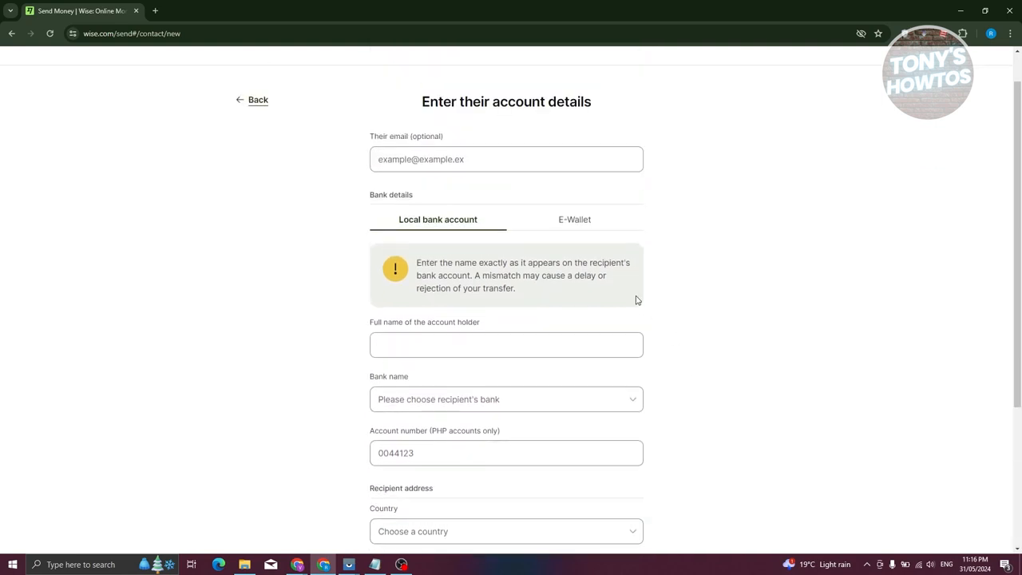
{"action": "mouse_move", "coordinate": [581, 231]}
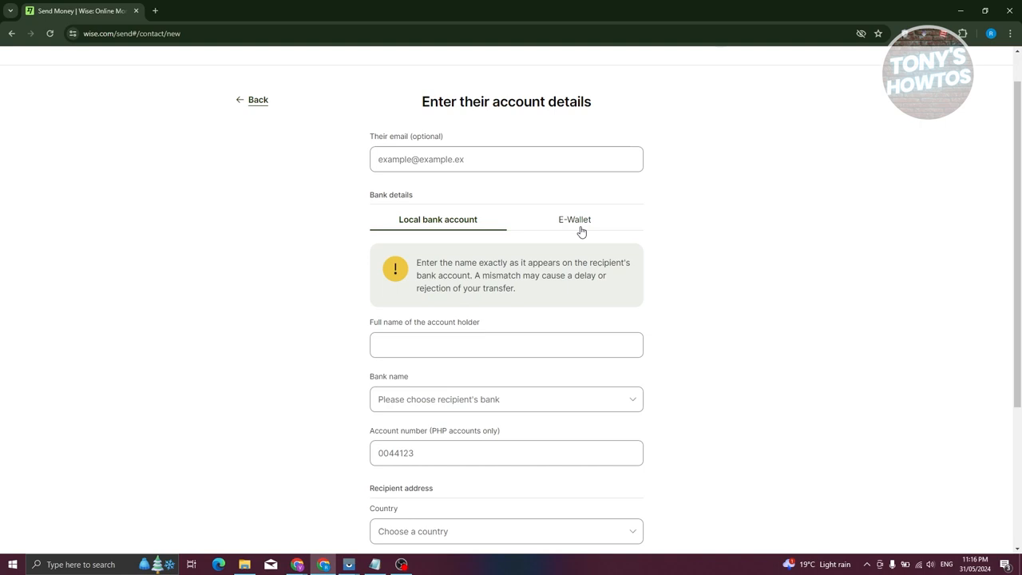
{"action": "mouse_move", "coordinate": [535, 315]}
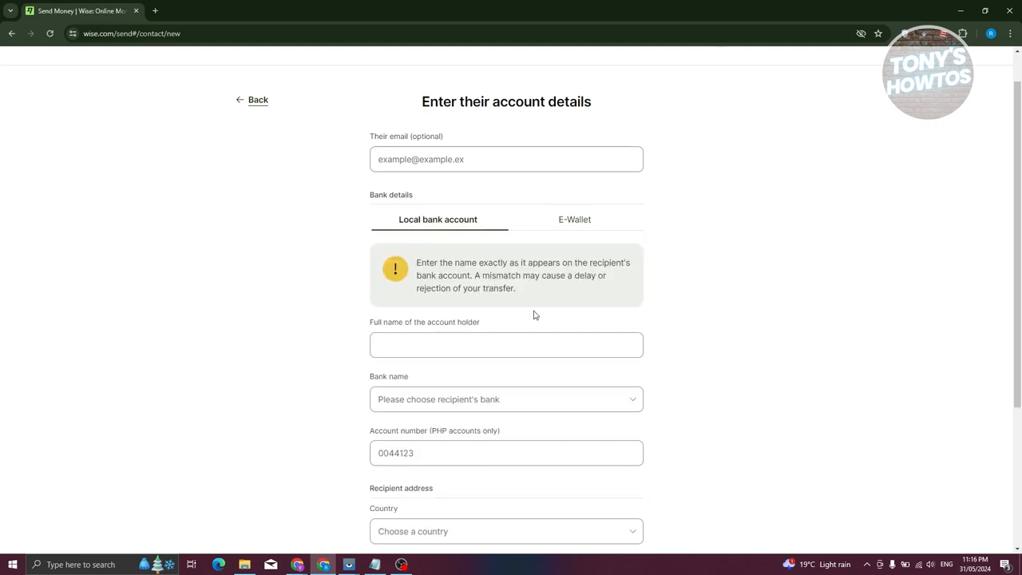
{"action": "scroll", "scroll_direction": "down", "scroll_amount": 3}
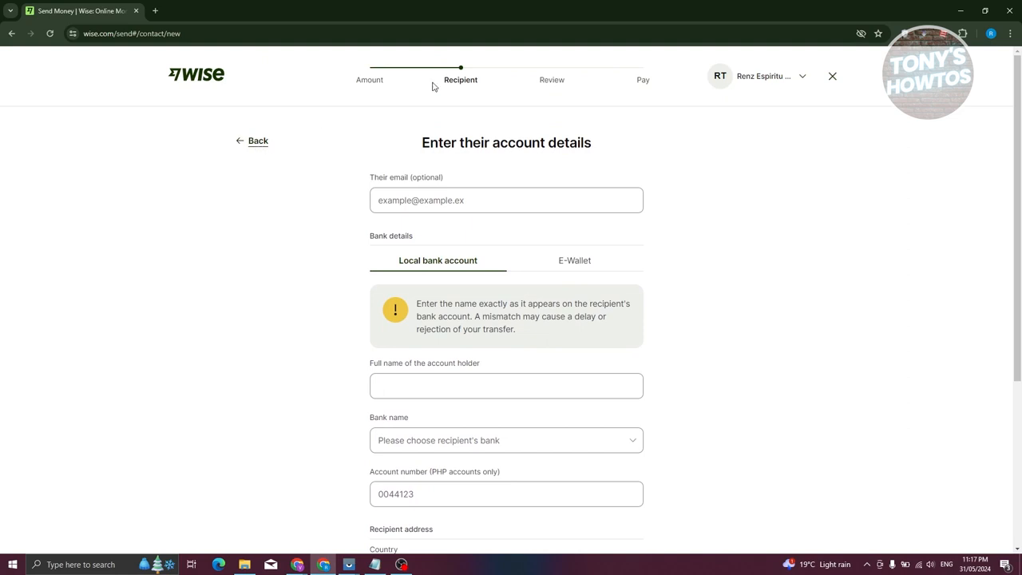
{"action": "mouse_move", "coordinate": [603, 94]}
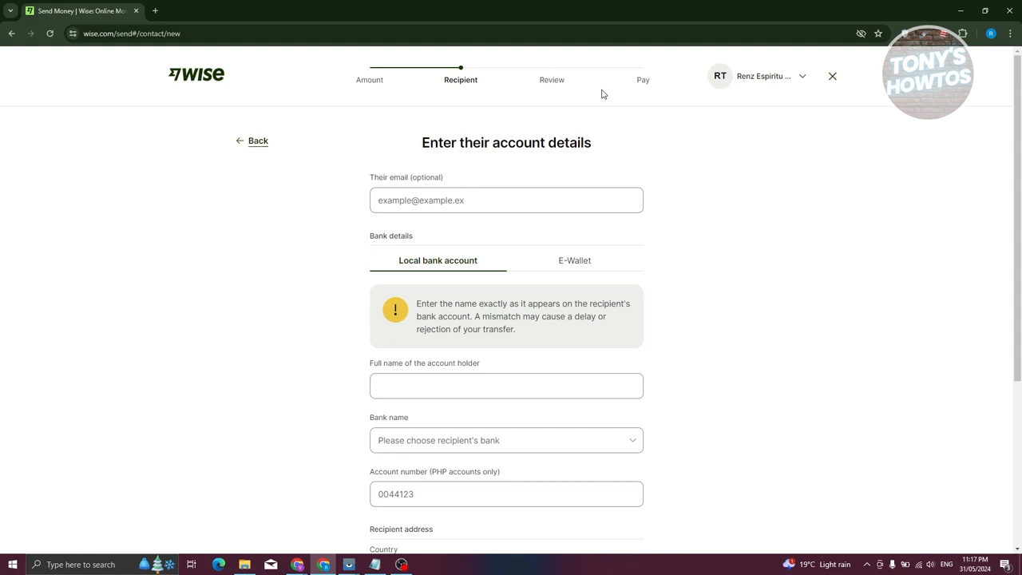
{"action": "mouse_move", "coordinate": [583, 96]}
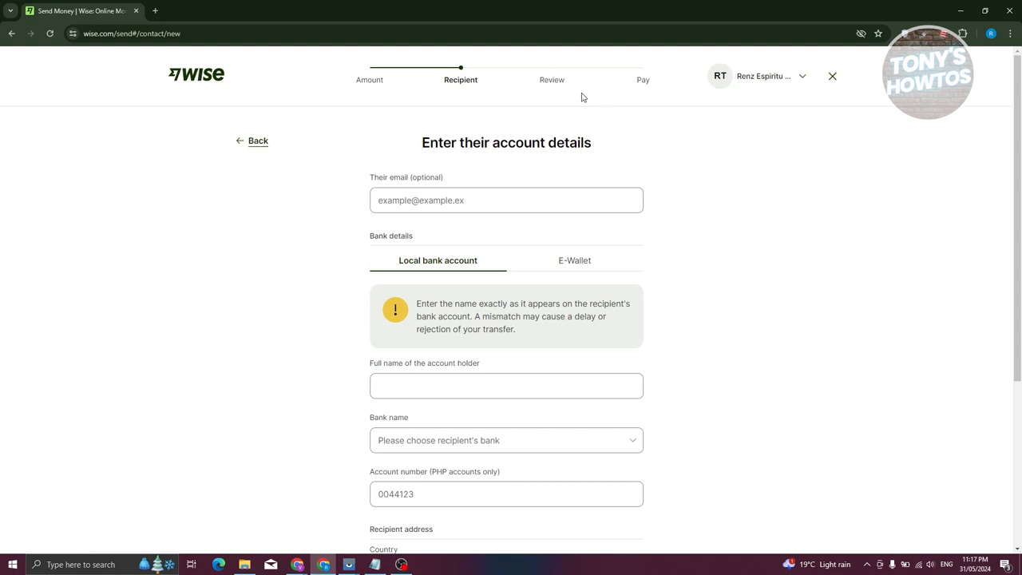
{"action": "mouse_move", "coordinate": [592, 93]}
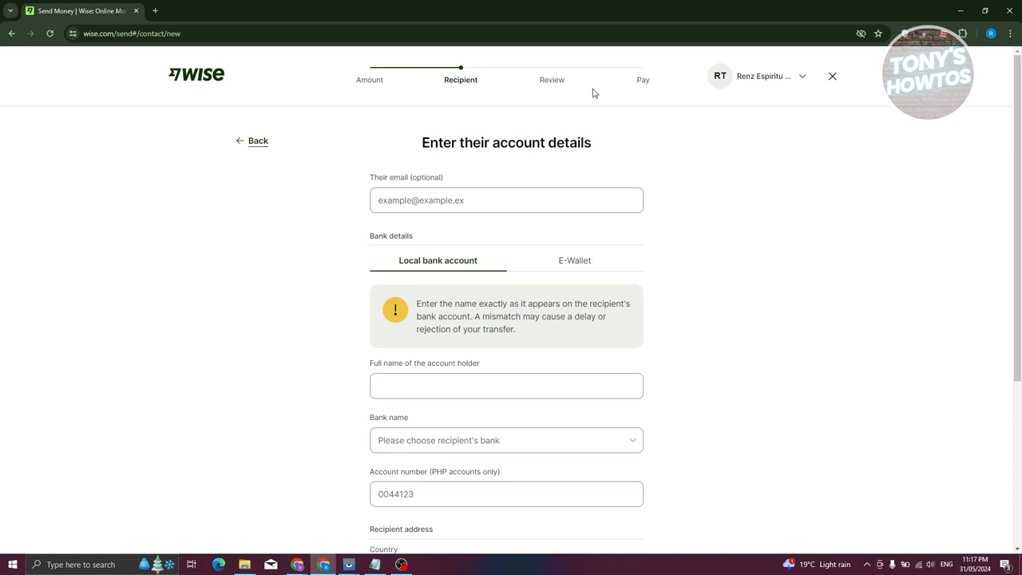